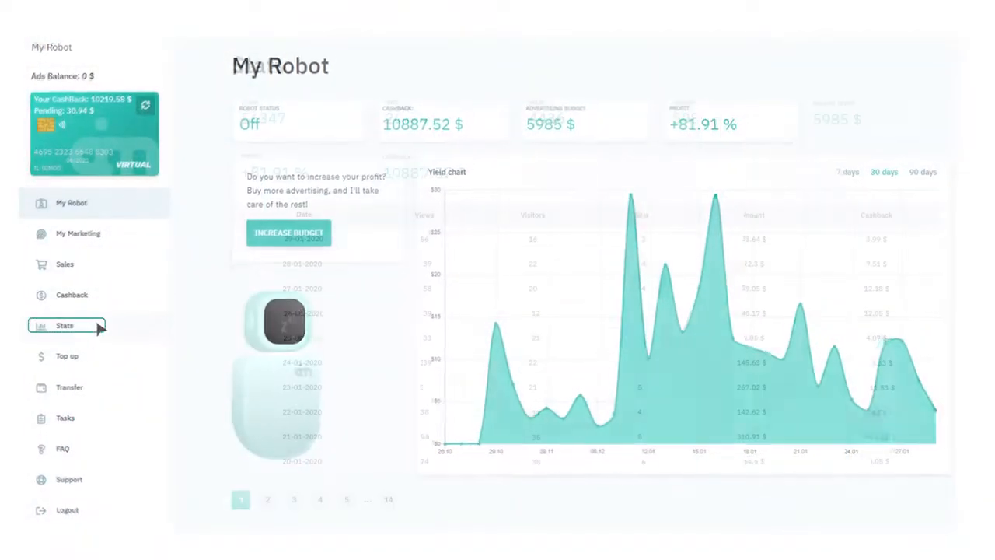
# Open the Stats page from the sidebar to view totals and the daily stats table.
pyautogui.click(65, 325)
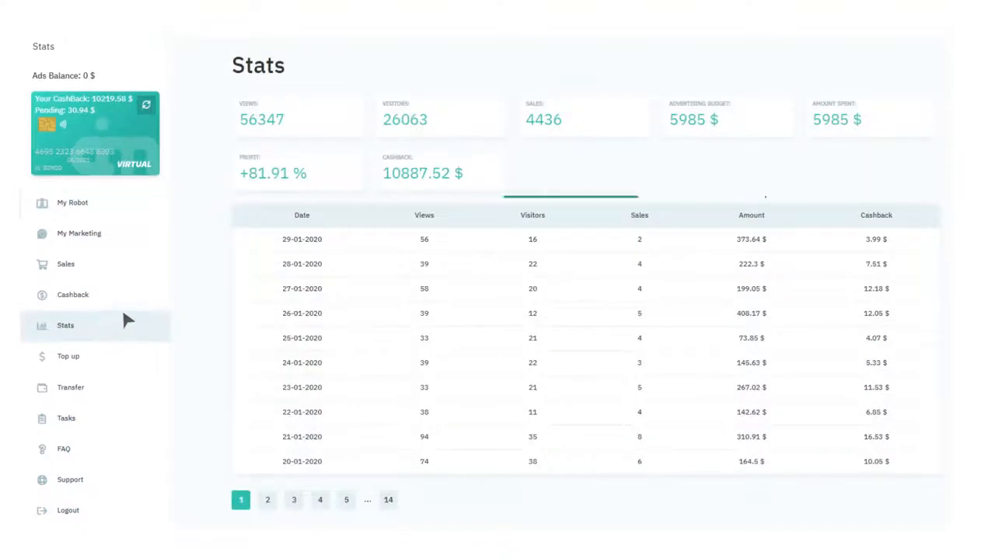